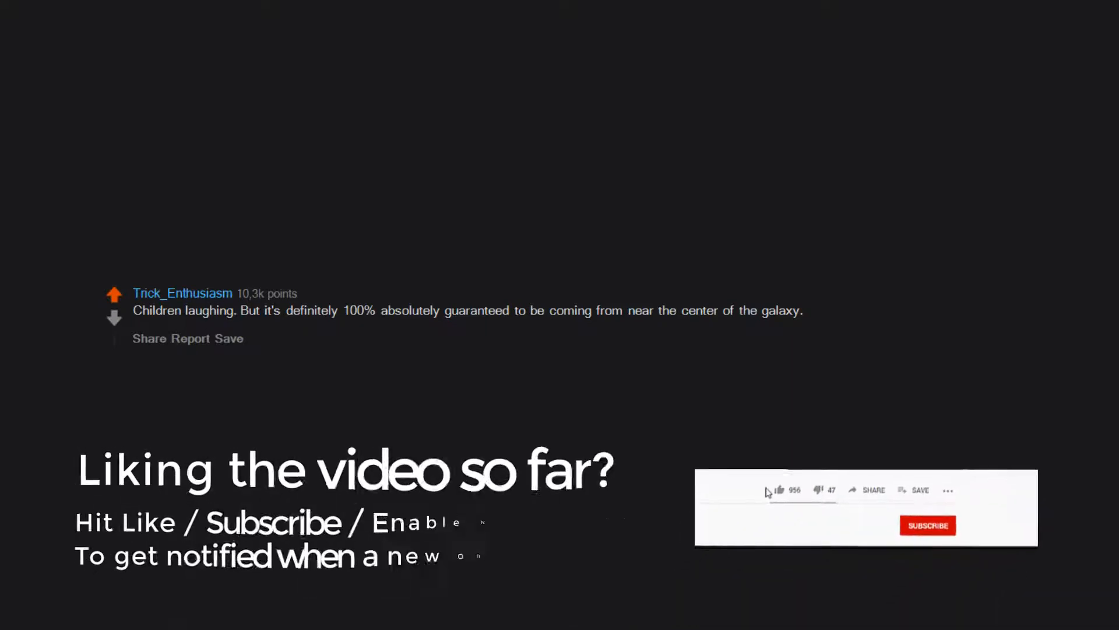
left_click(782, 490)
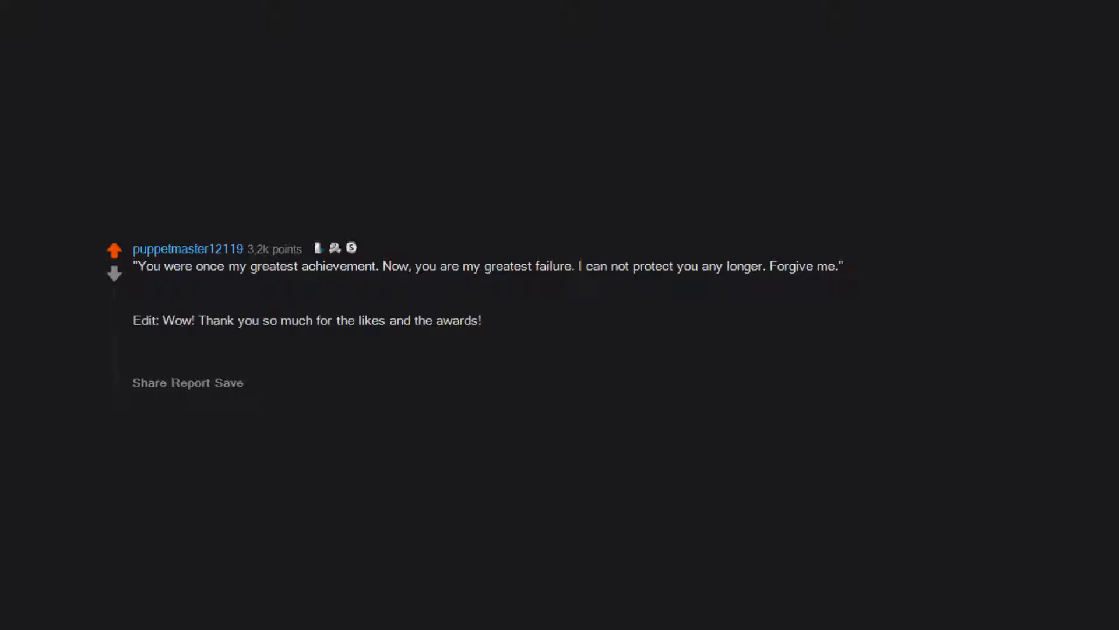
type("I've never gotten an award before,")
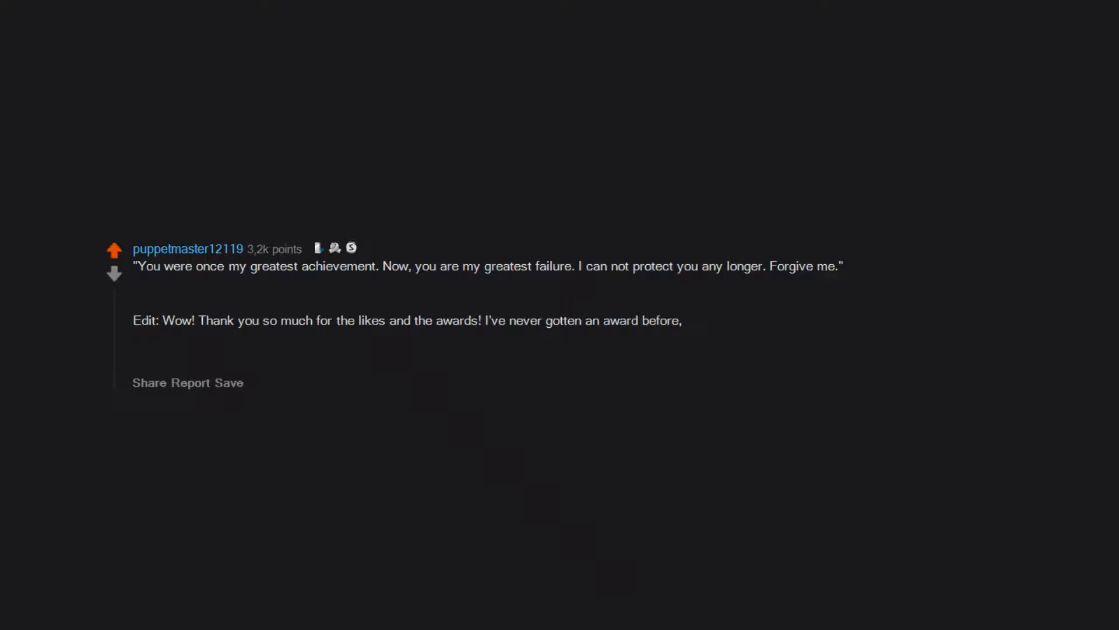
type("what a way to start the new year! For the people asking where the quote came from,")
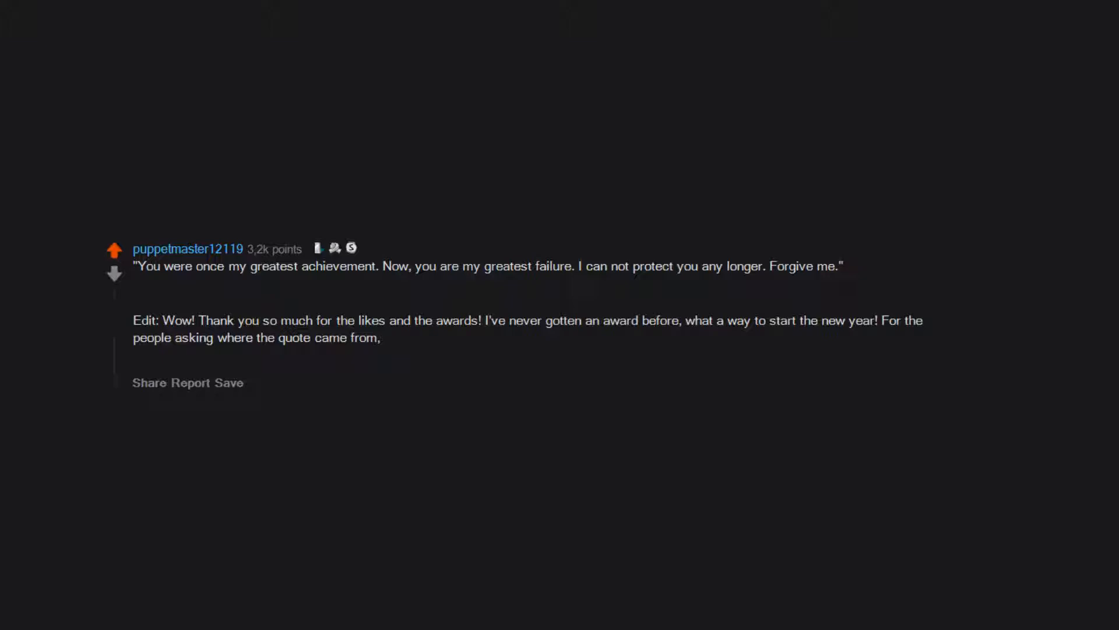
type("I just made it up on my lunch break yesterday while browsing Reddit.")
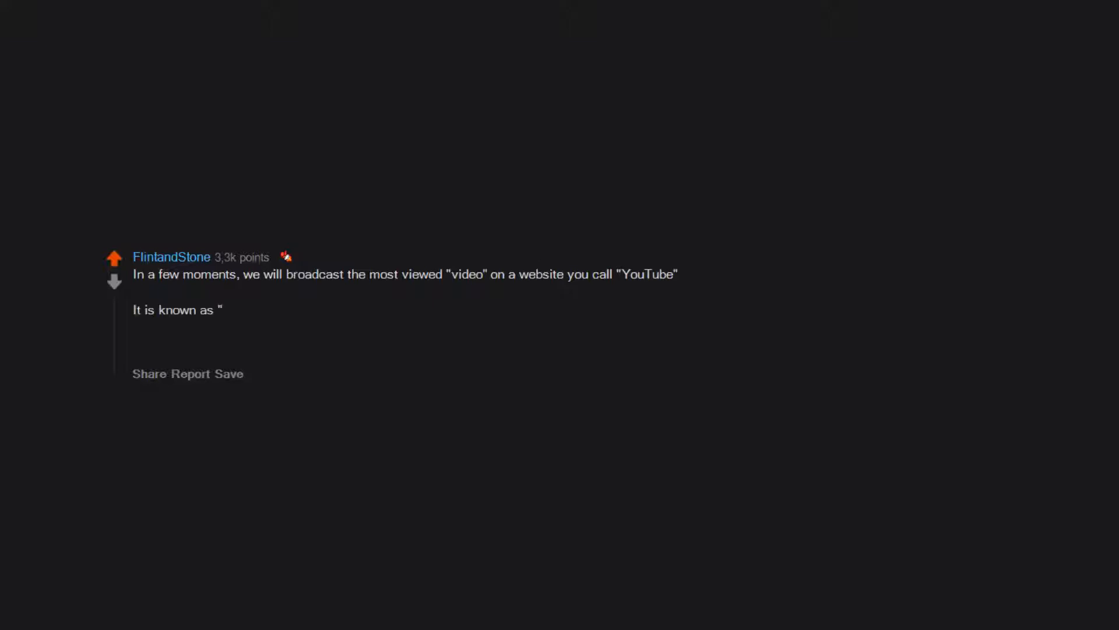
type("Baby Shark")
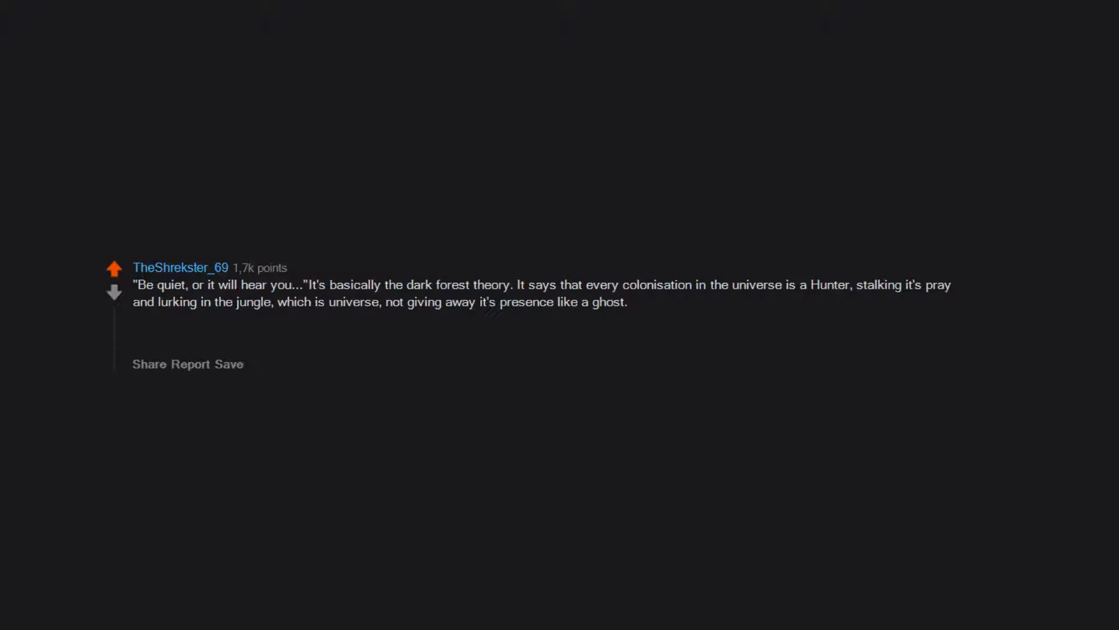
type("Theres a reason the animals in the jungle don't yell all day. They don't know what could get them. They just know they shouldn't give away their position to stay safe.")
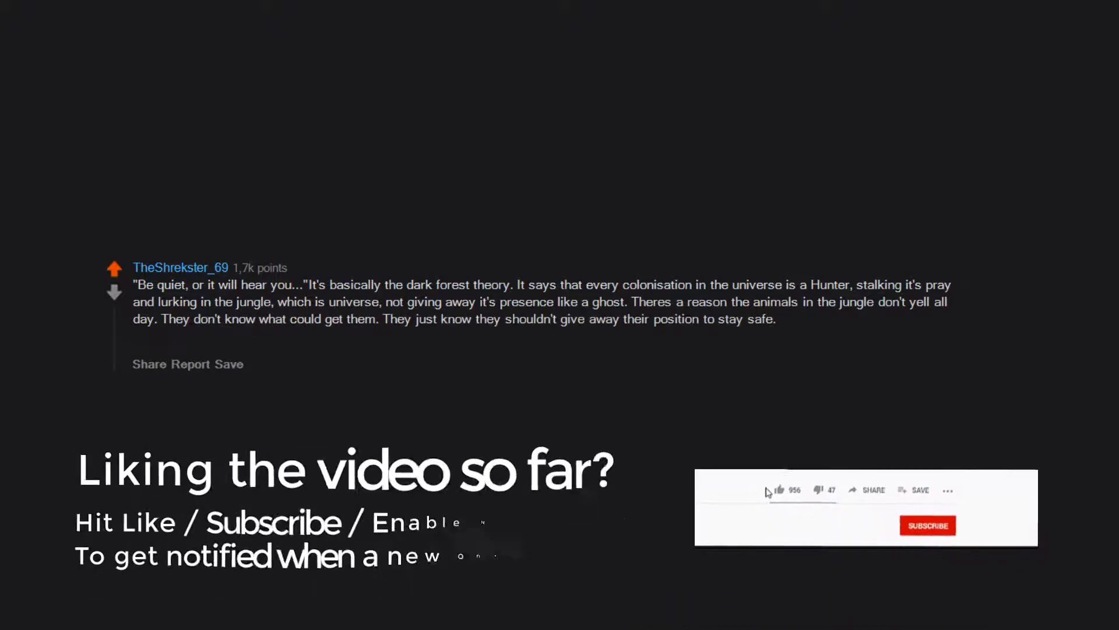
left_click(780, 490)
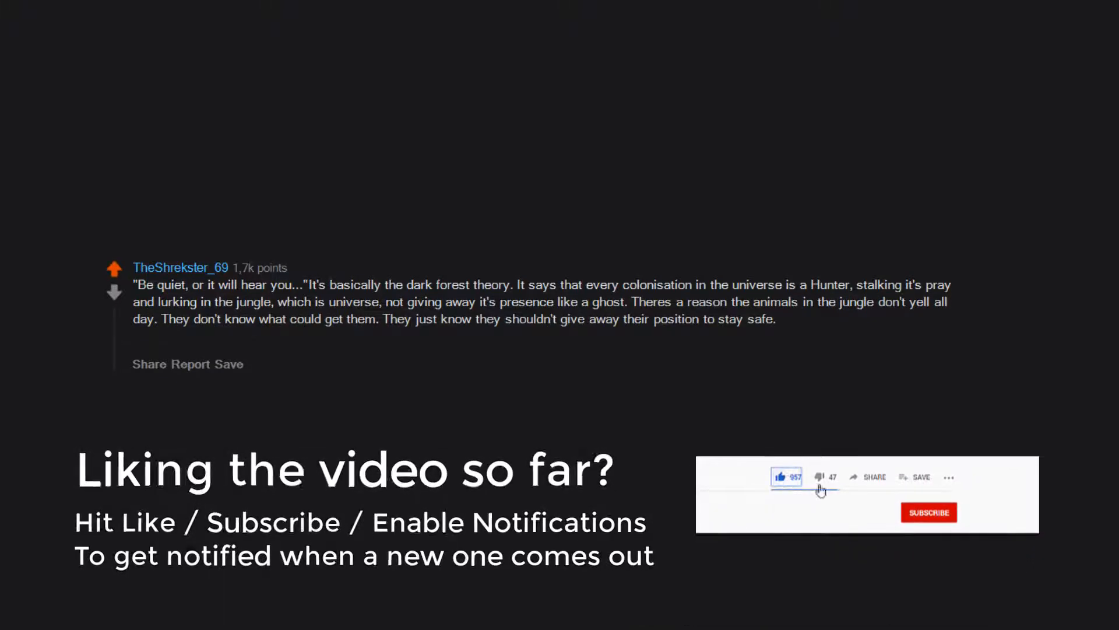
left_click(953, 539)
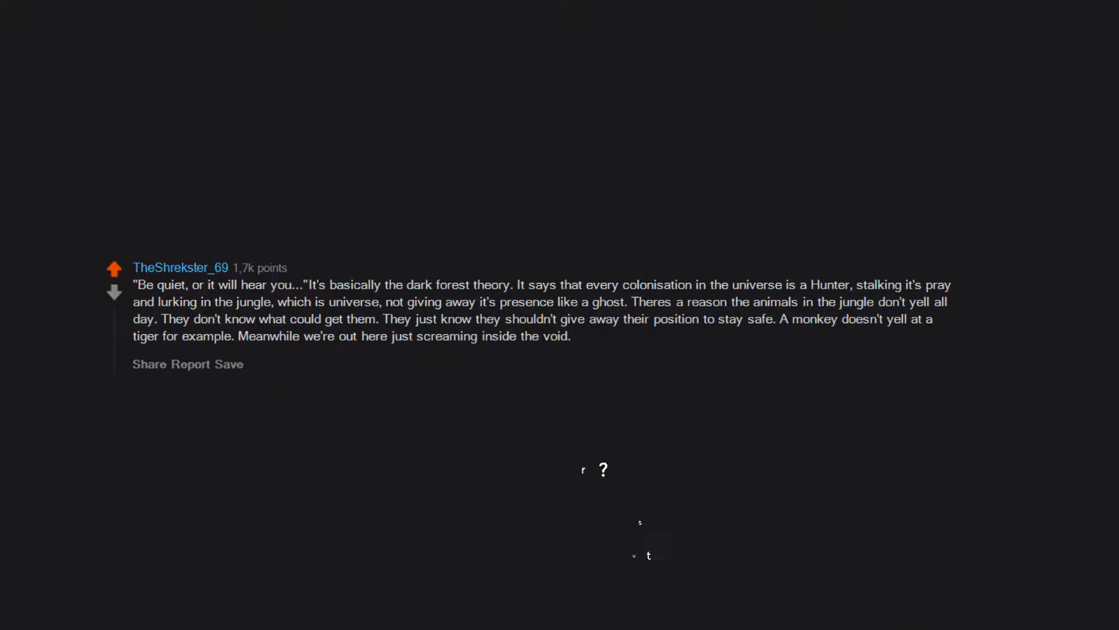
type("The question is,")
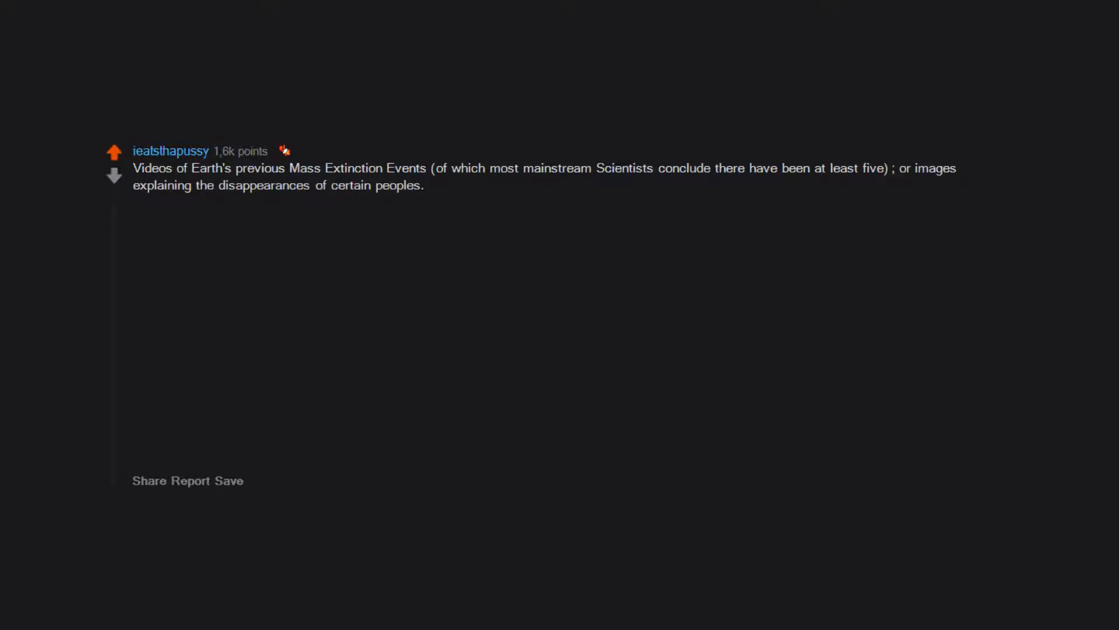
type("The video is lengthy,")
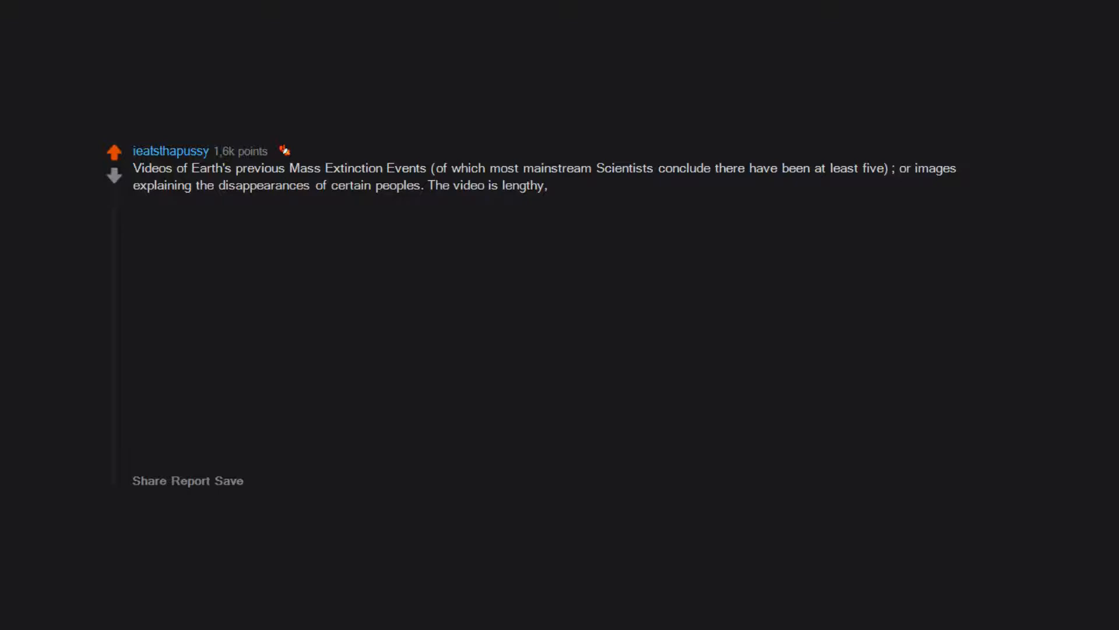
type("detailed, in vivid color,")
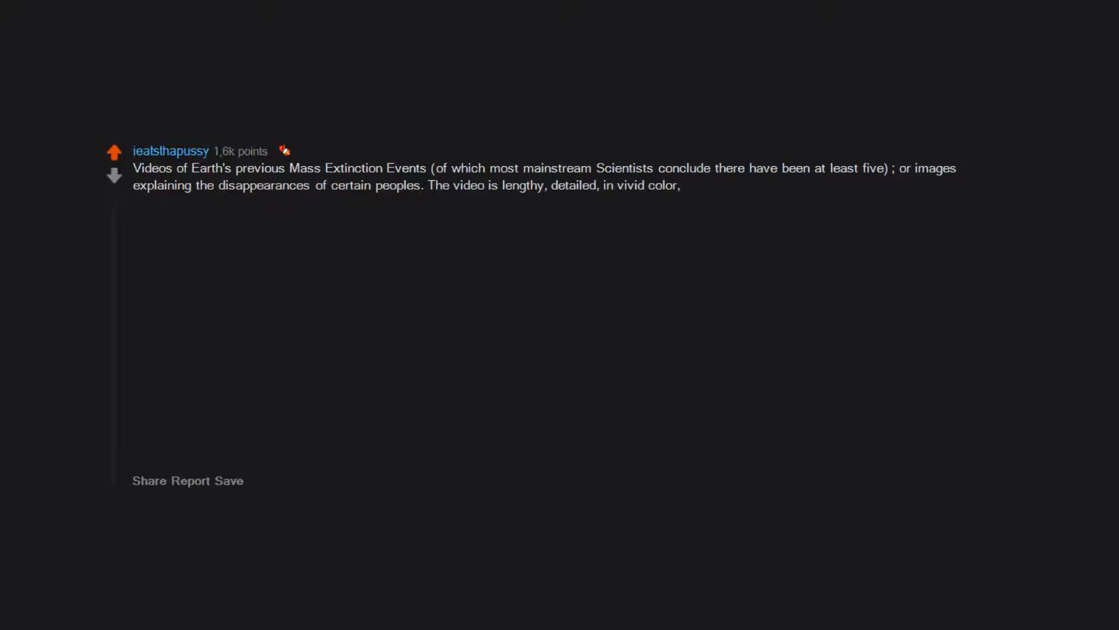
type("and yet has no audio")
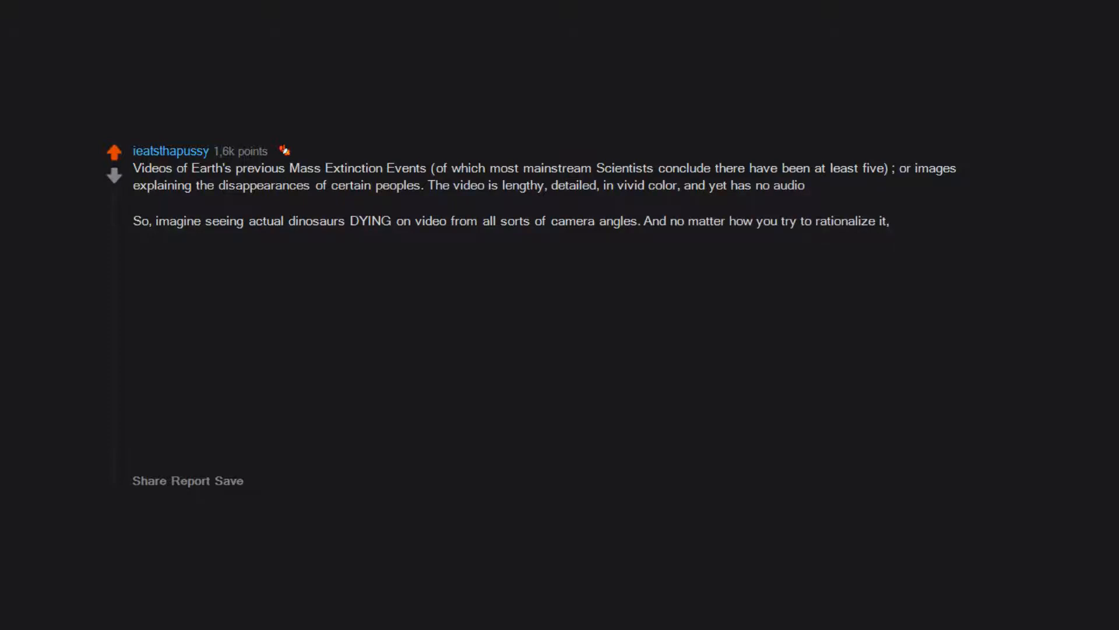
type("you know it's real footage,")
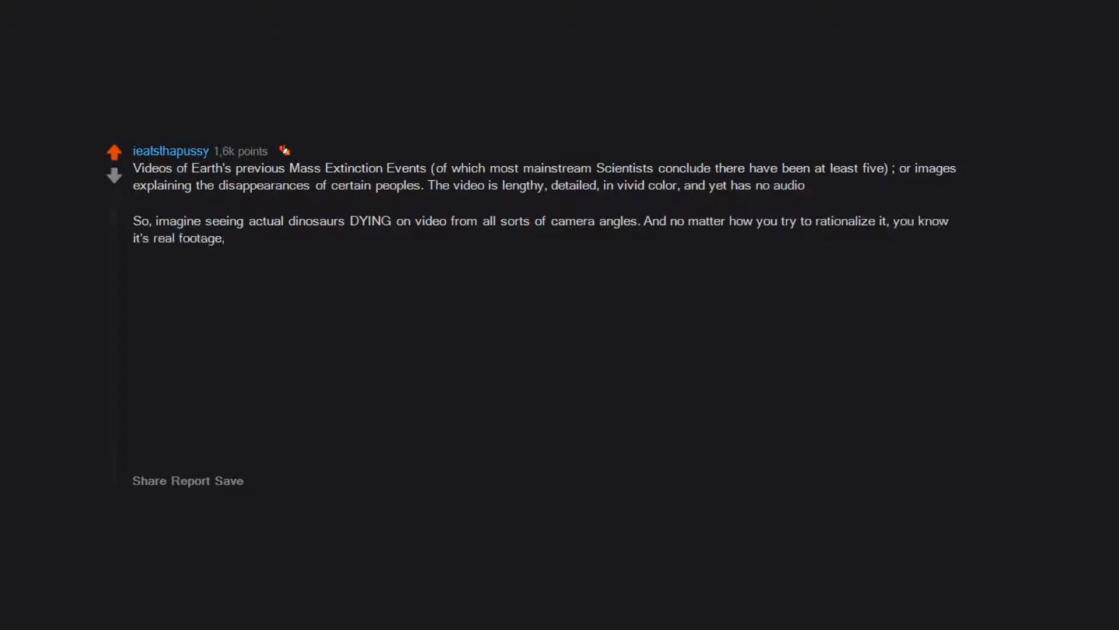
type("even though you've obviously never seen Earth like this.")
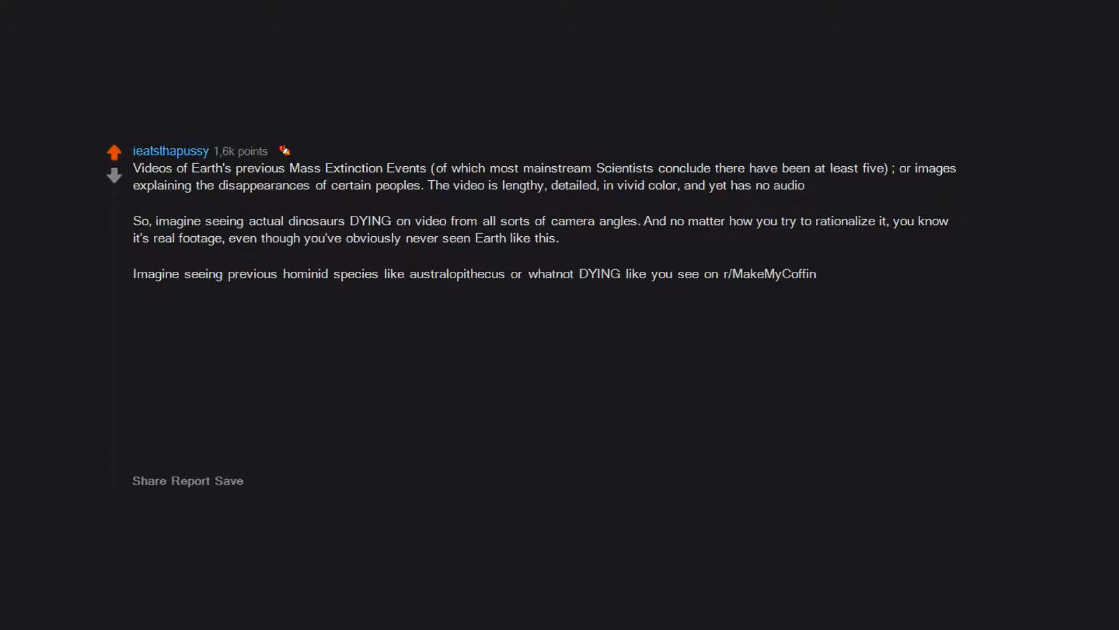
type("What if NASA received footage of the Egyptians or Mayans or Incans or any other \"")
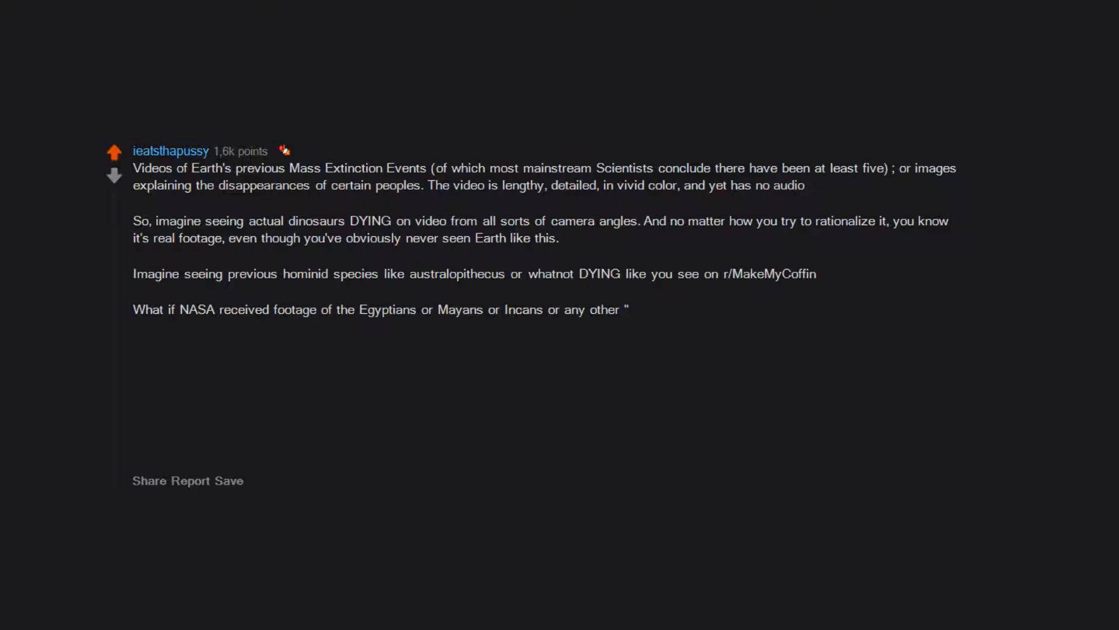
type("lost civilizations\"")
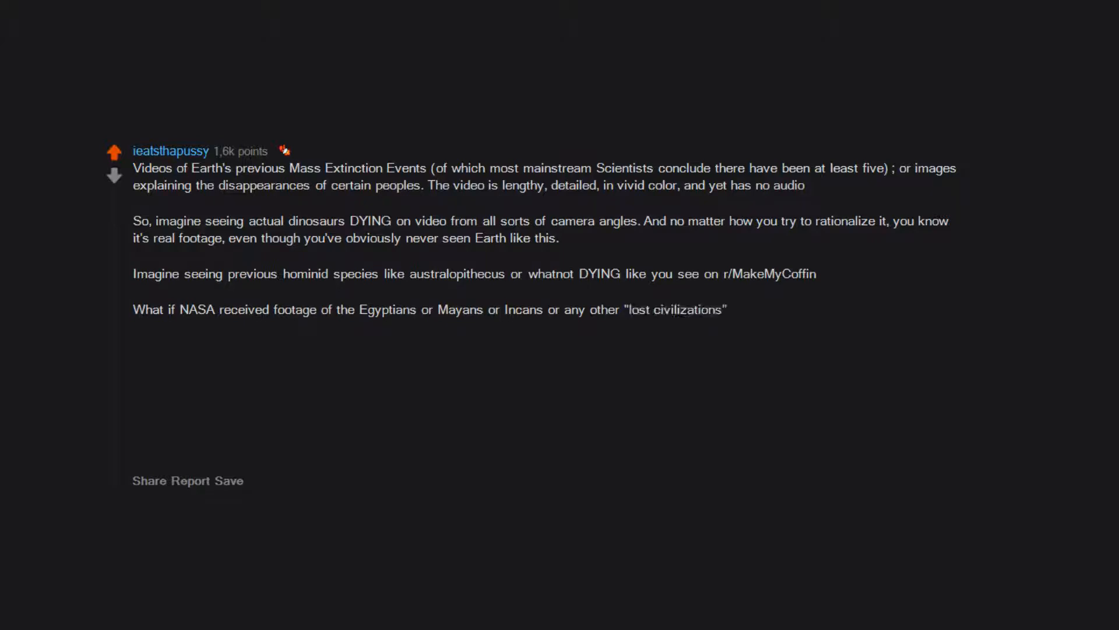
type("being disappeared???")
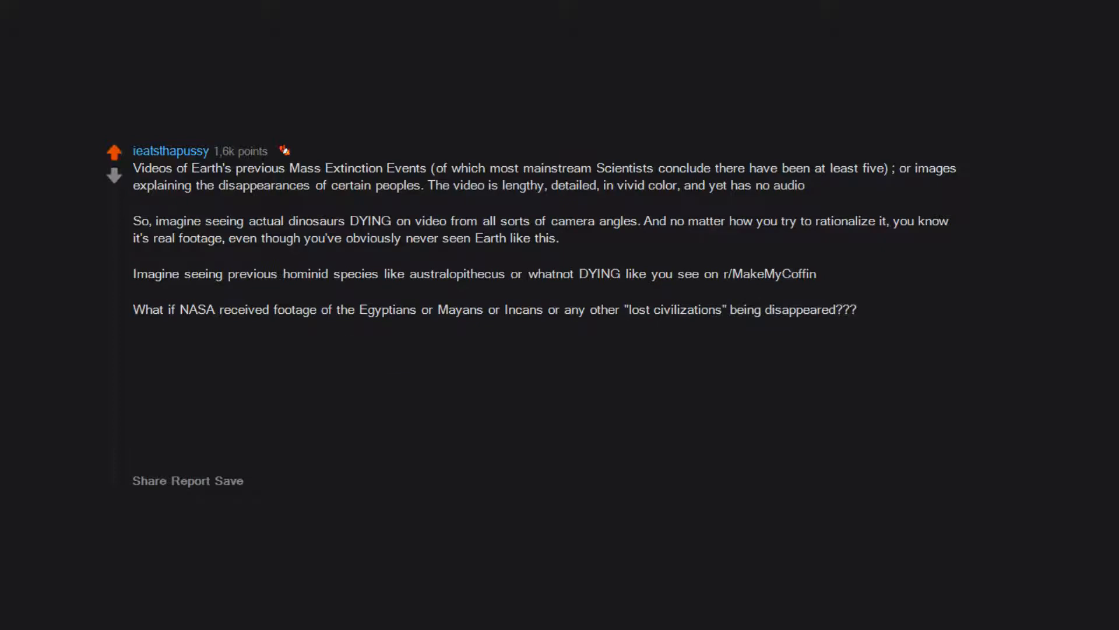
type("The entire time I would be freaking TF out, asking myself \"Who the hell recorded this?!?!")
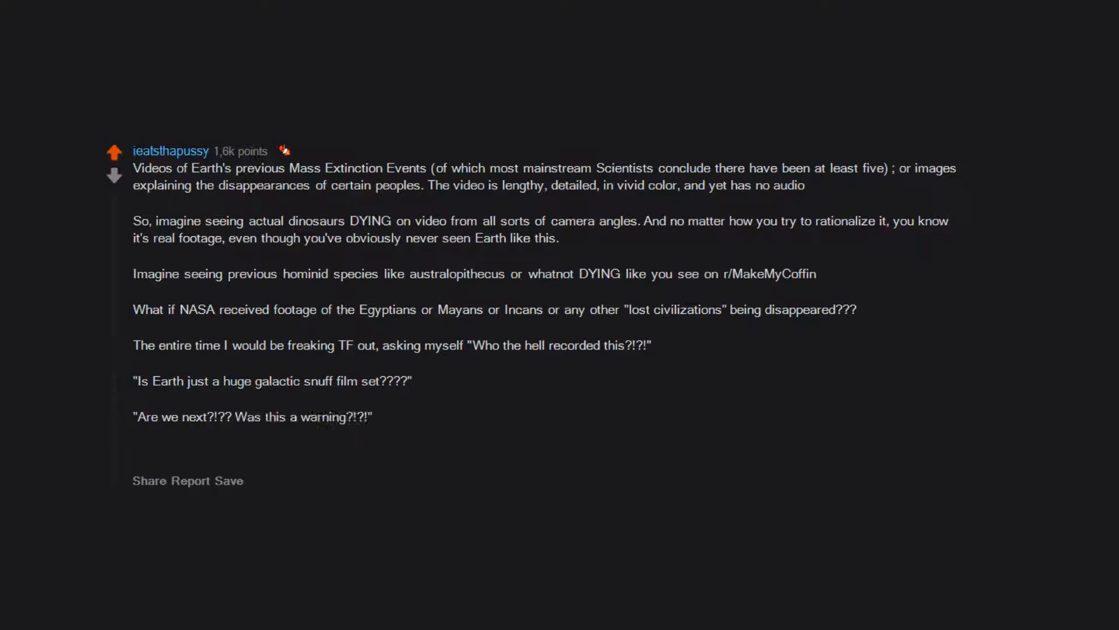
type("TLDR  Silent,")
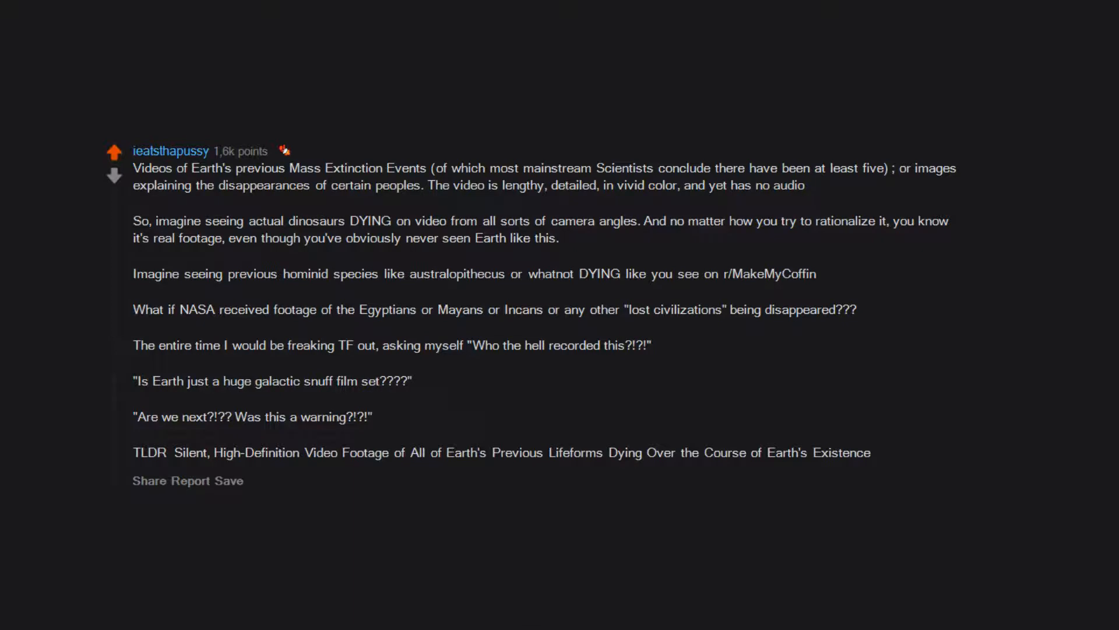
scroll("down", 3)
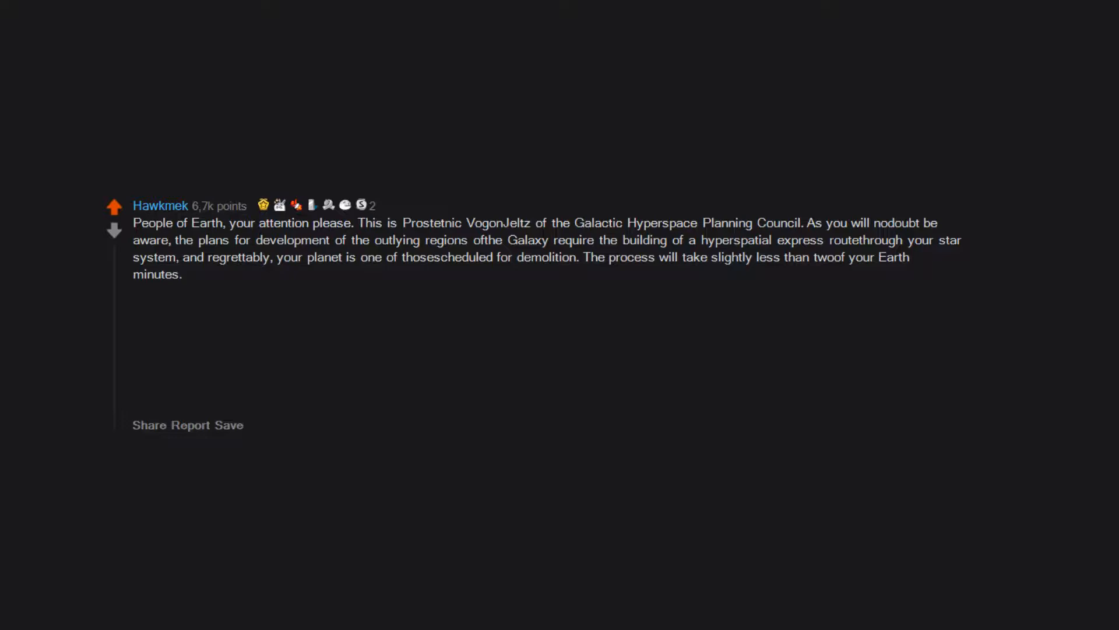
type("Thank you")
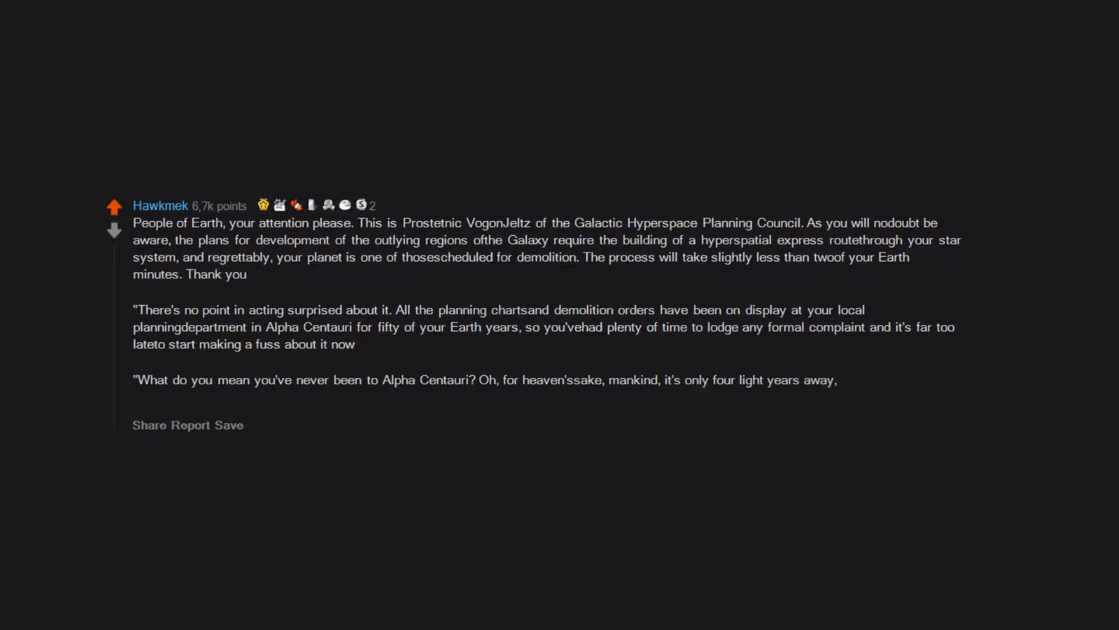
type("you know. I'm sorry,")
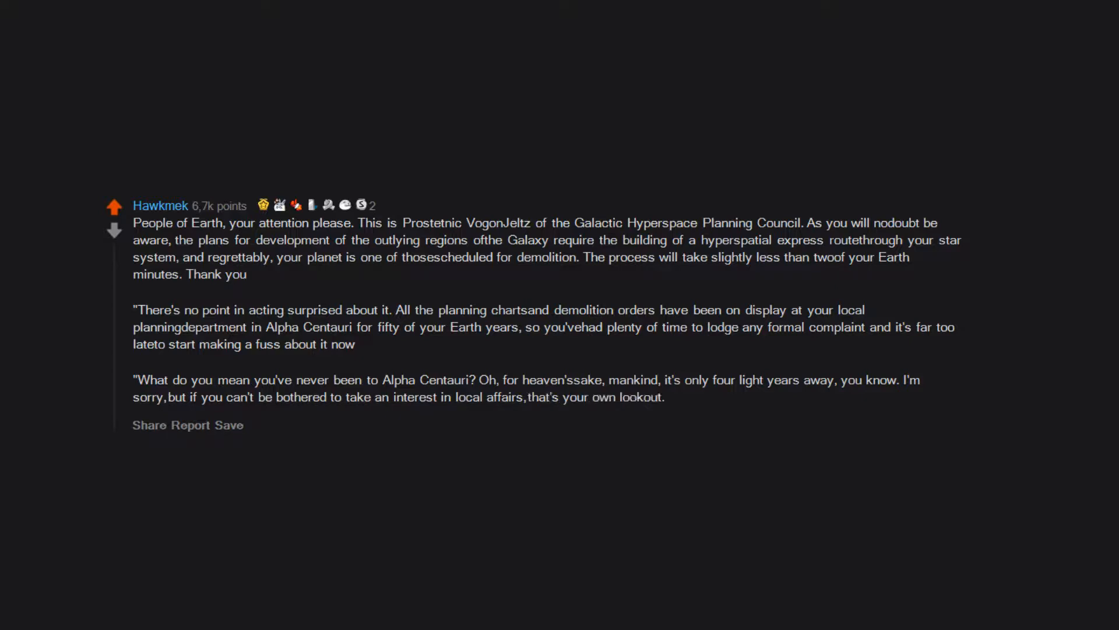
type("Energize the demolition beams.\"")
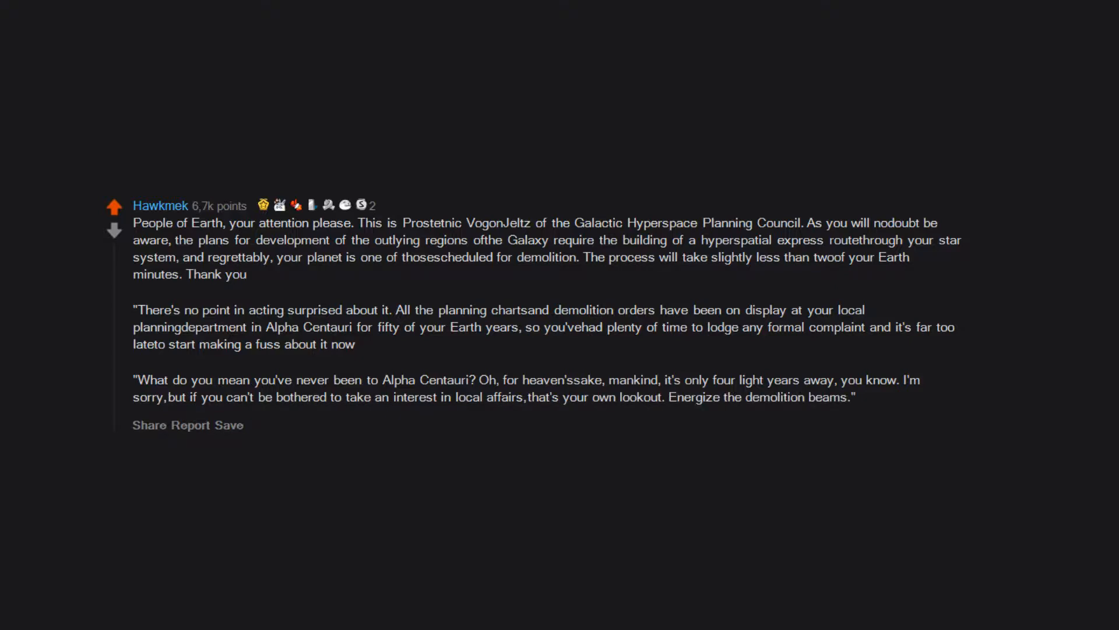